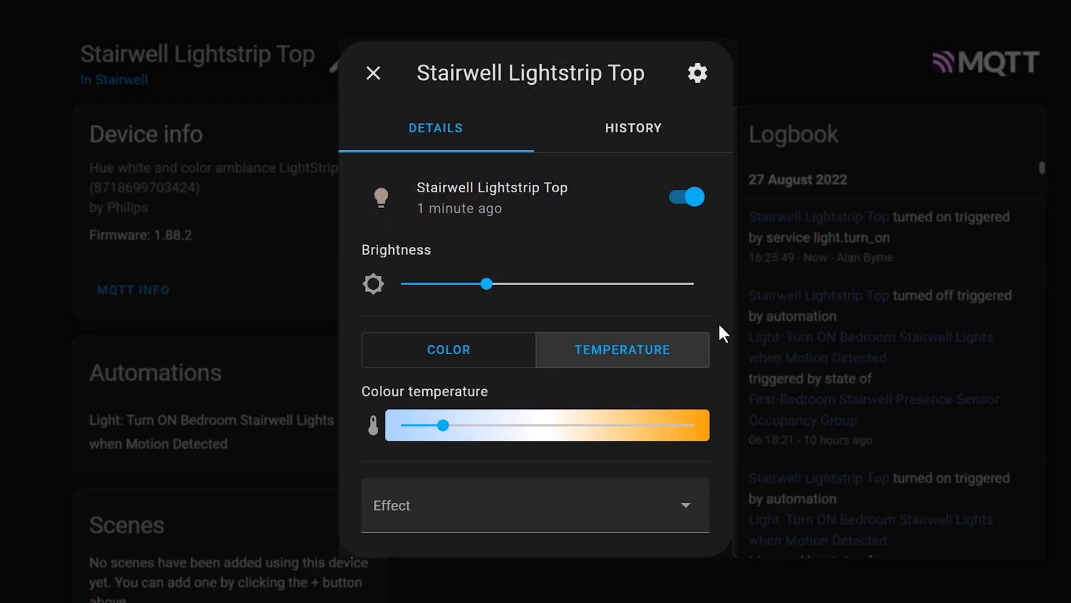
Dim the Stairwell Lightstrip Top's brightness to roughly 10–15%.
left_click_drag(486, 283, 444, 283)
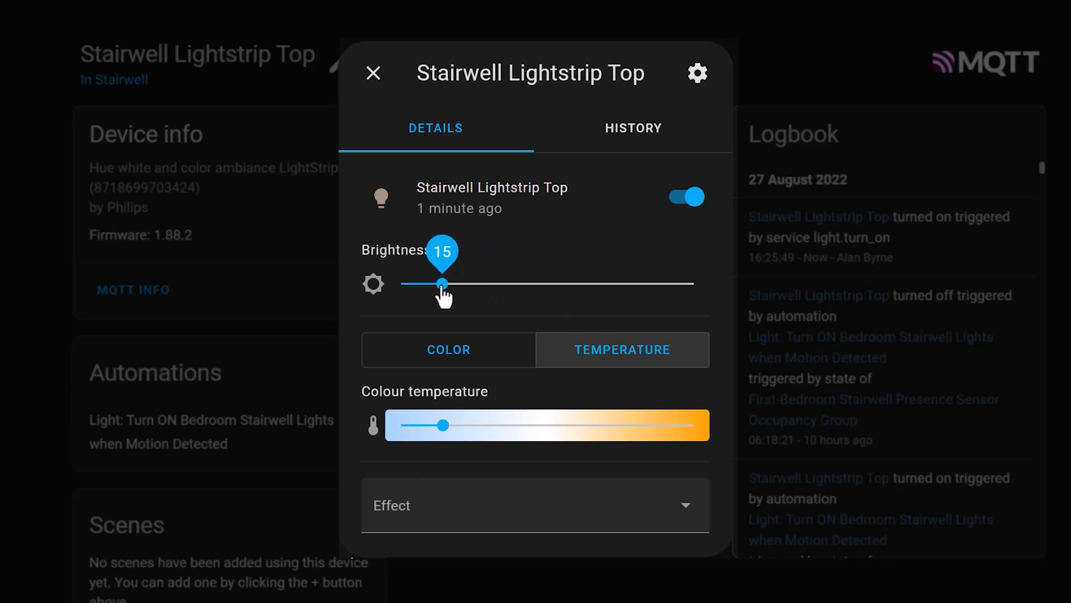
left_click_drag(444, 283, 427, 284)
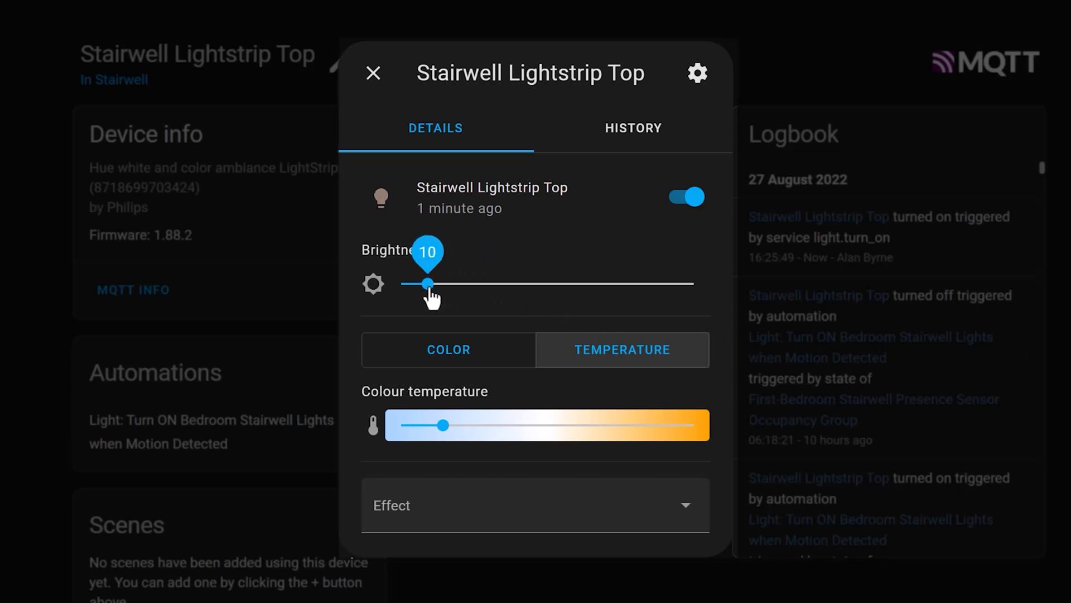
left_click_drag(427, 283, 454, 283)
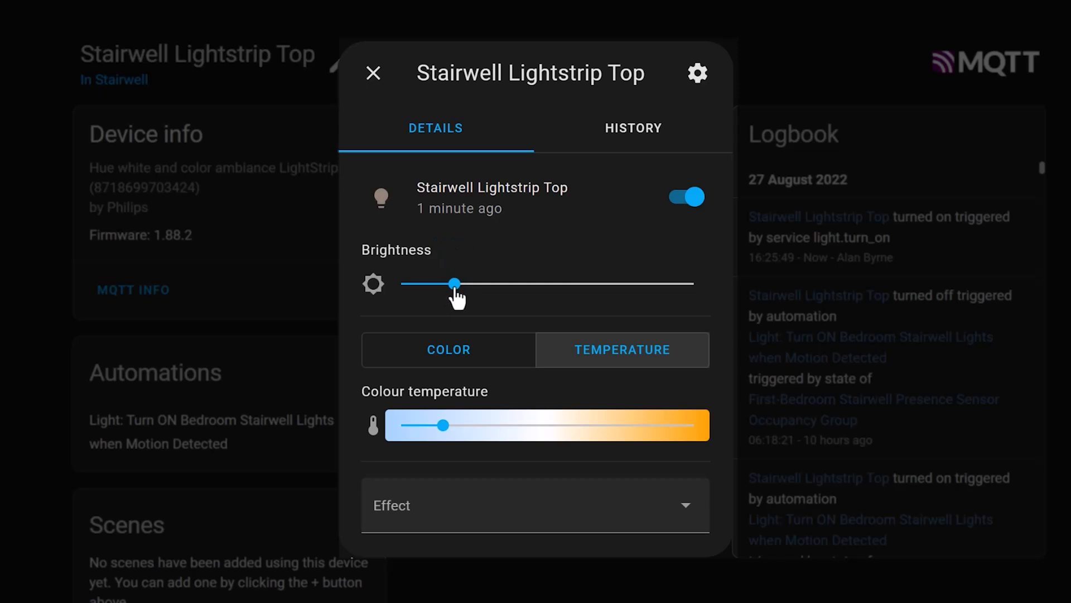
left_click_drag(455, 283, 426, 283)
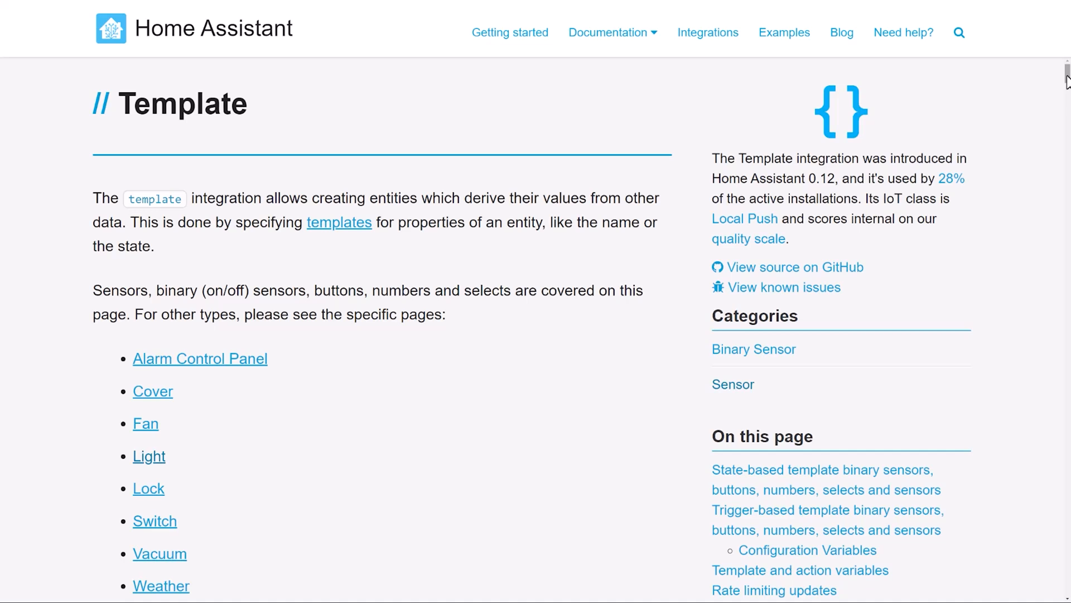
Scroll the Template integration docs down to the state-based template sensor YAML example.
scroll("down", 3)
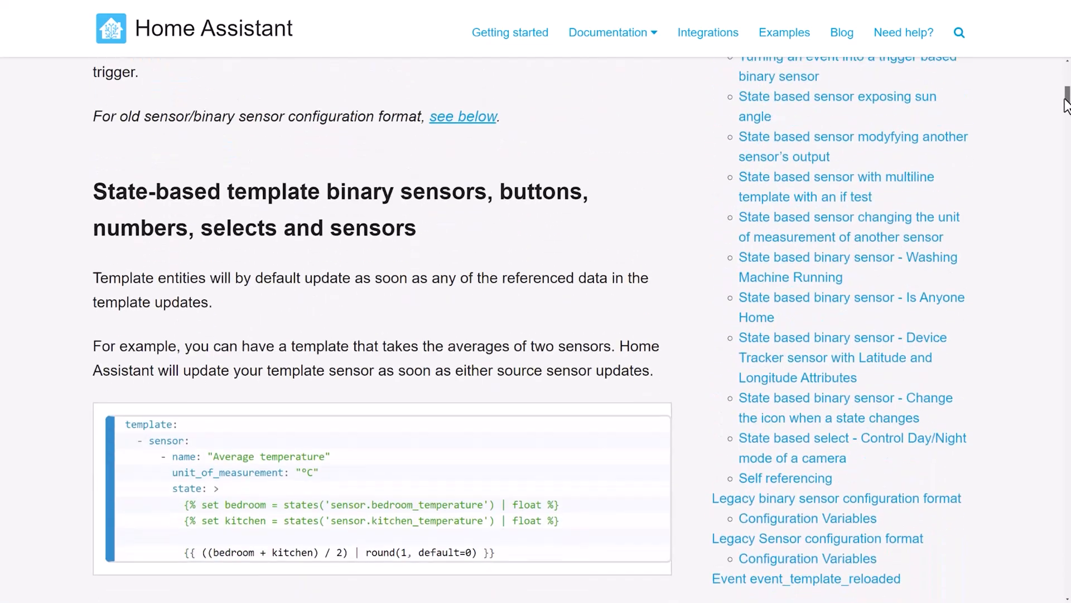
scroll("down", 3)
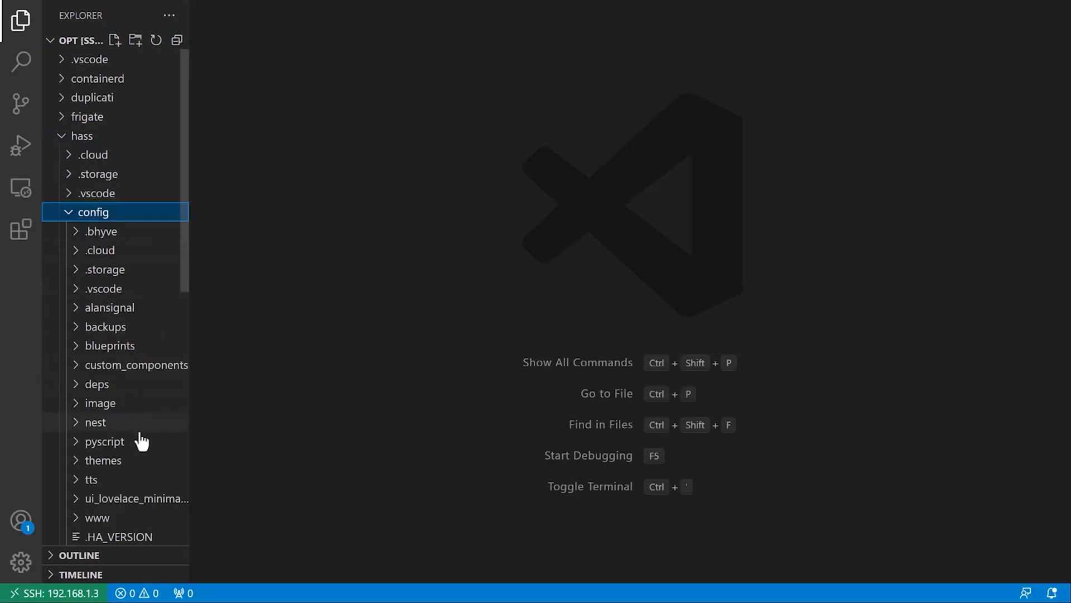
Open configuration.yaml and highlight the light_brightness and light_colour_temp sensor definitions.
double_click(131, 439)
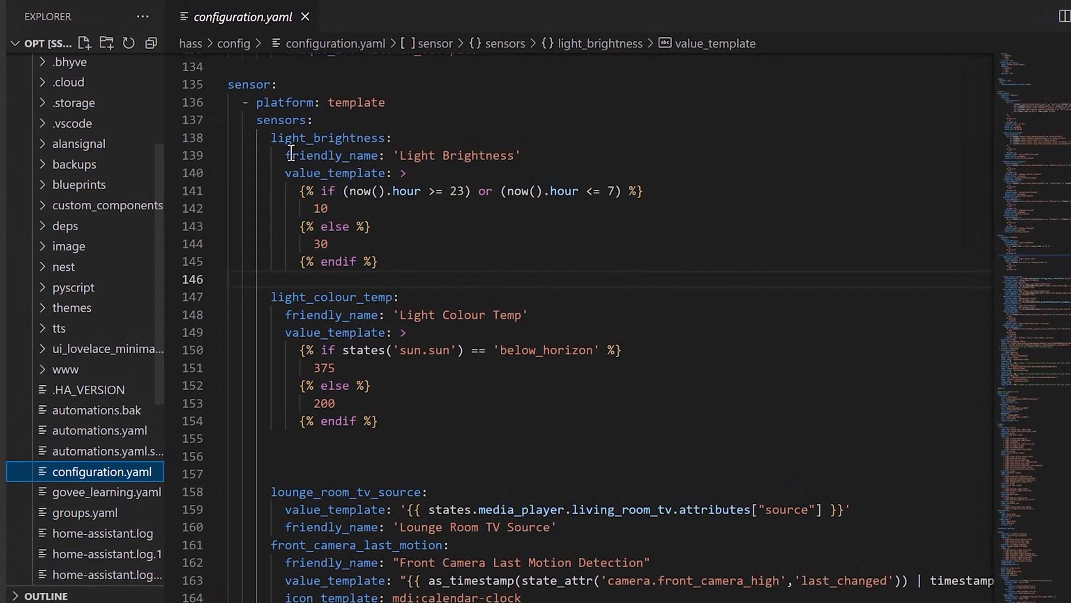
left_click_drag(287, 137, 341, 332)
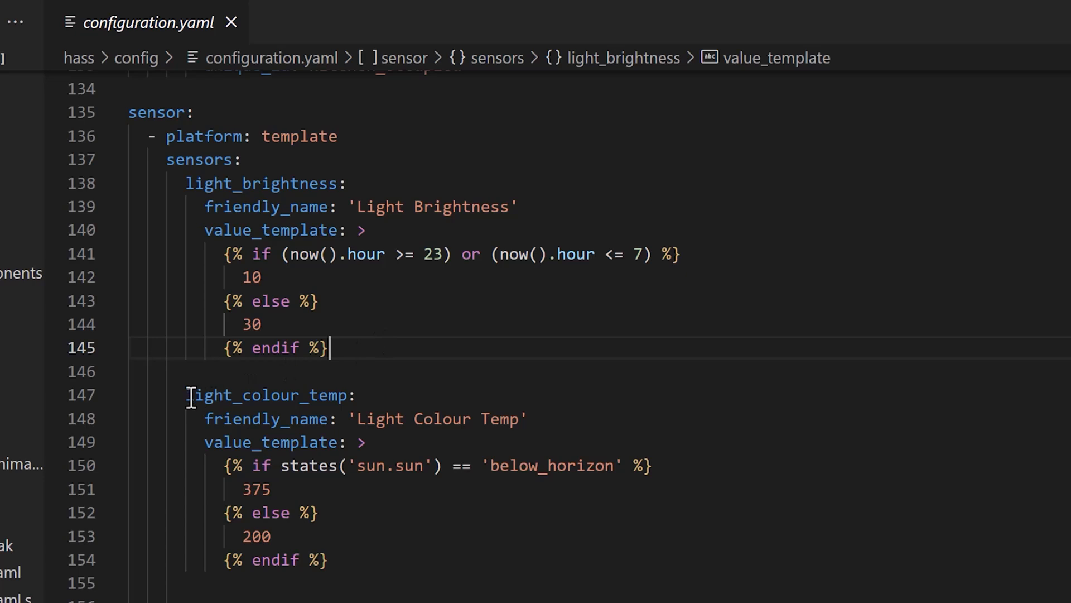
double_click(269, 395)
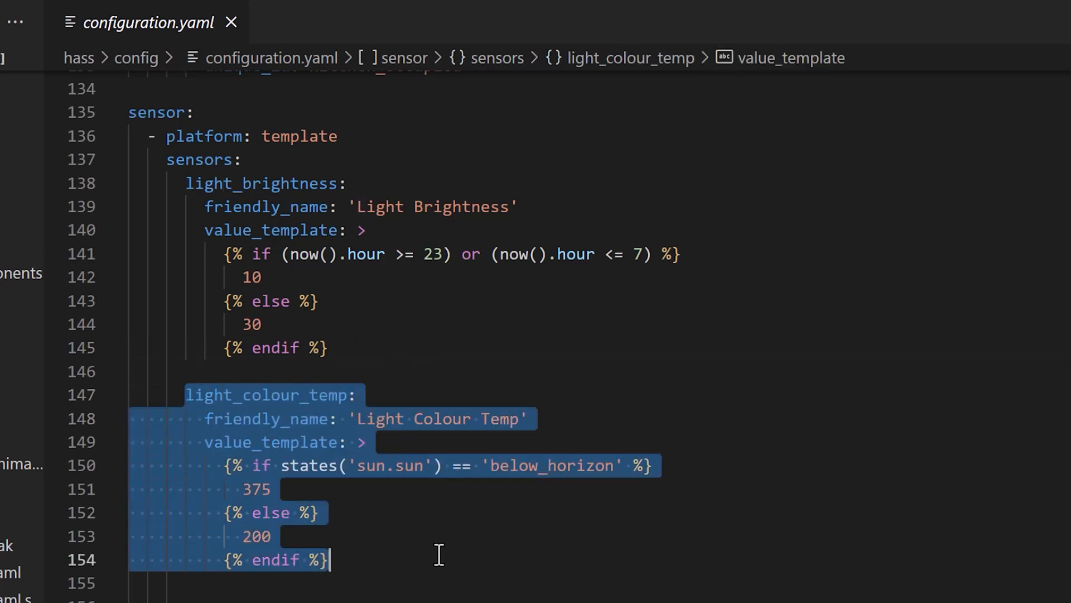
left_click(437, 560)
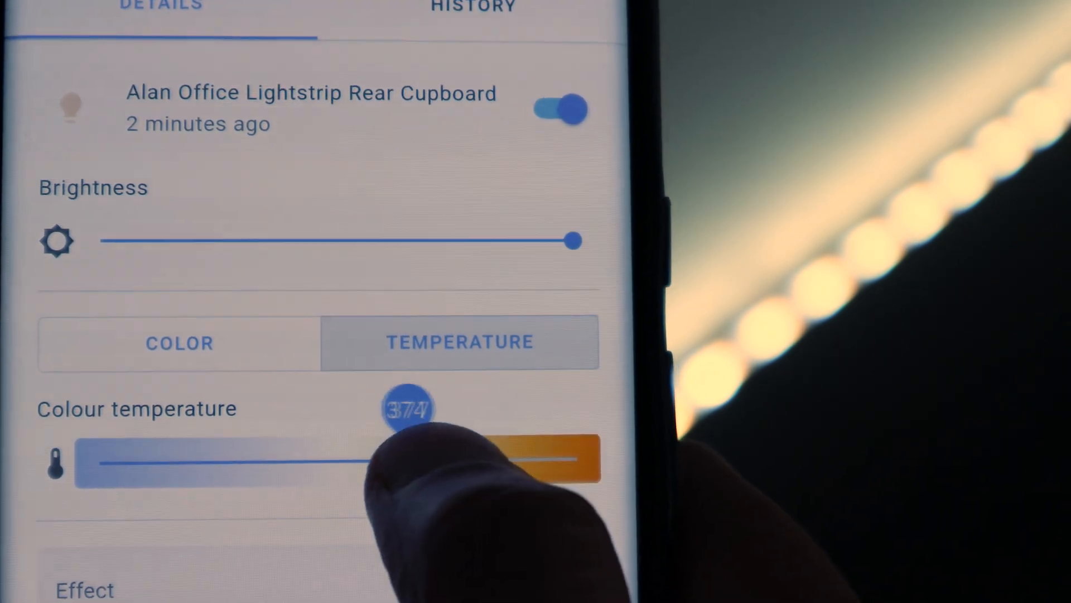
Set the office rear cupboard lightstrip's colour temperature slider to a warm 374.
left_click_drag(410, 458, 328, 457)
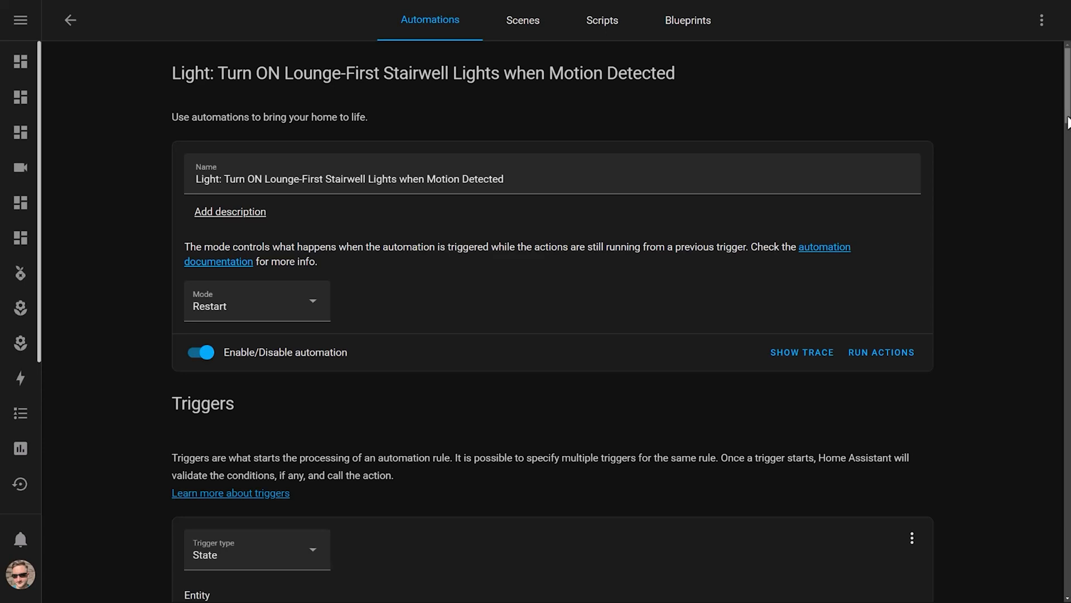
Review the automation's occupancy trigger, under-50-lux condition and template-driven YAML light action.
scroll("down", 3)
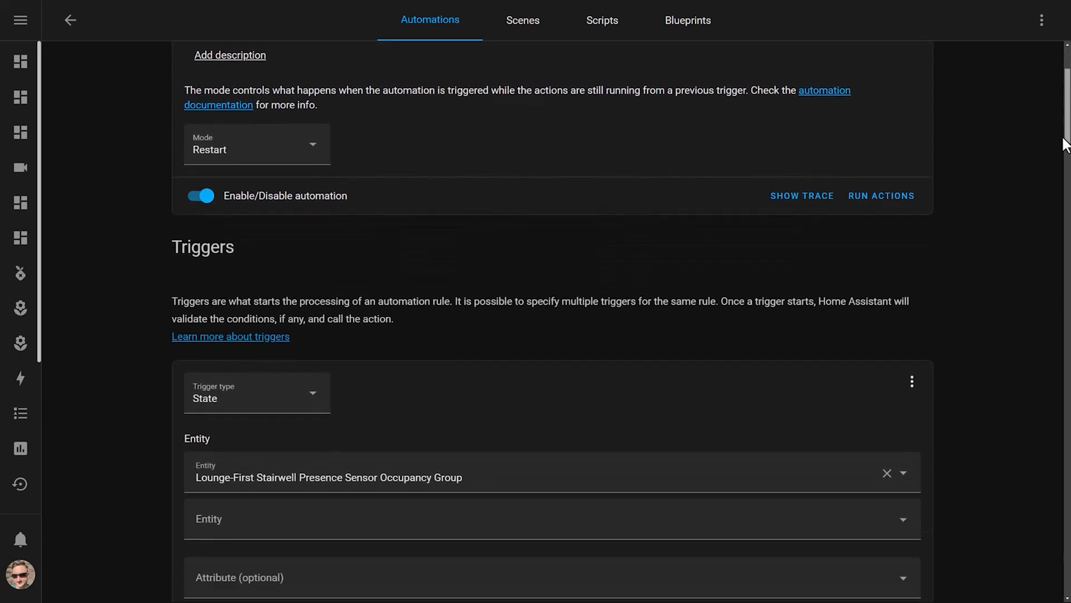
scroll("down", 3)
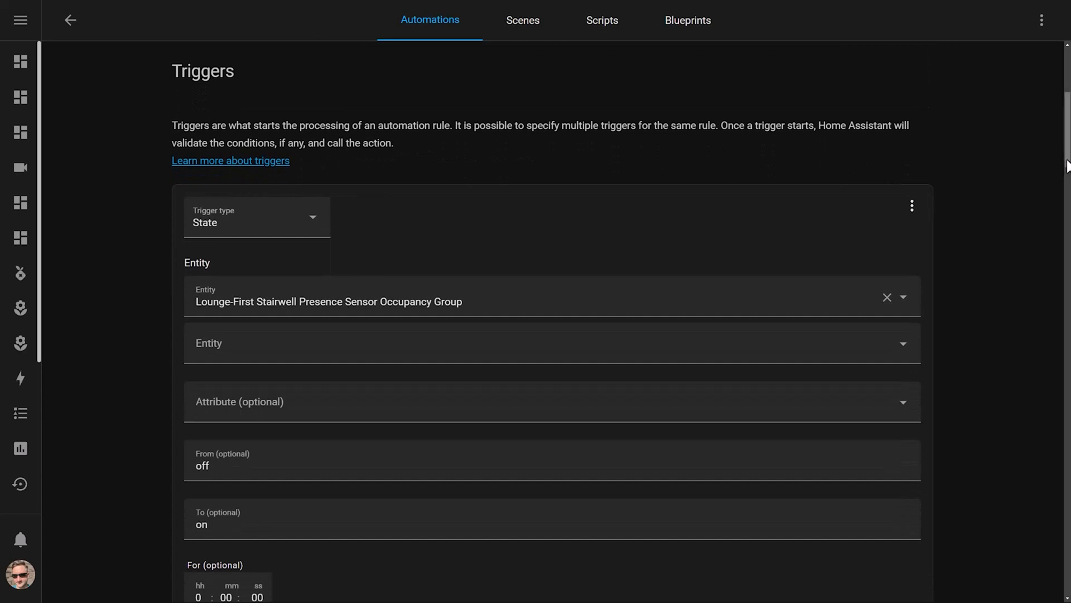
scroll("down", 3)
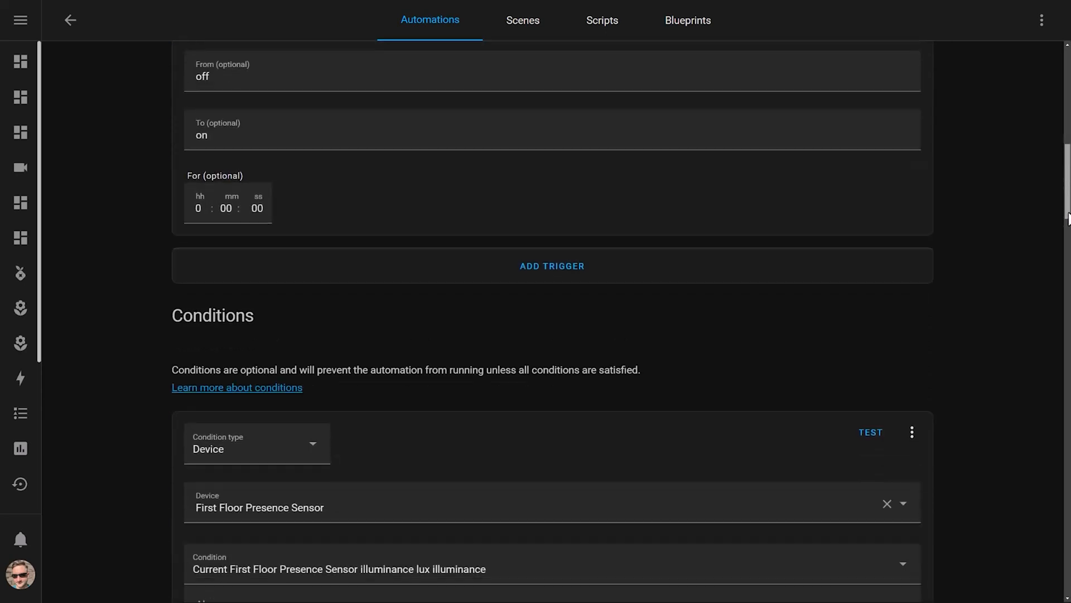
scroll("down", 3)
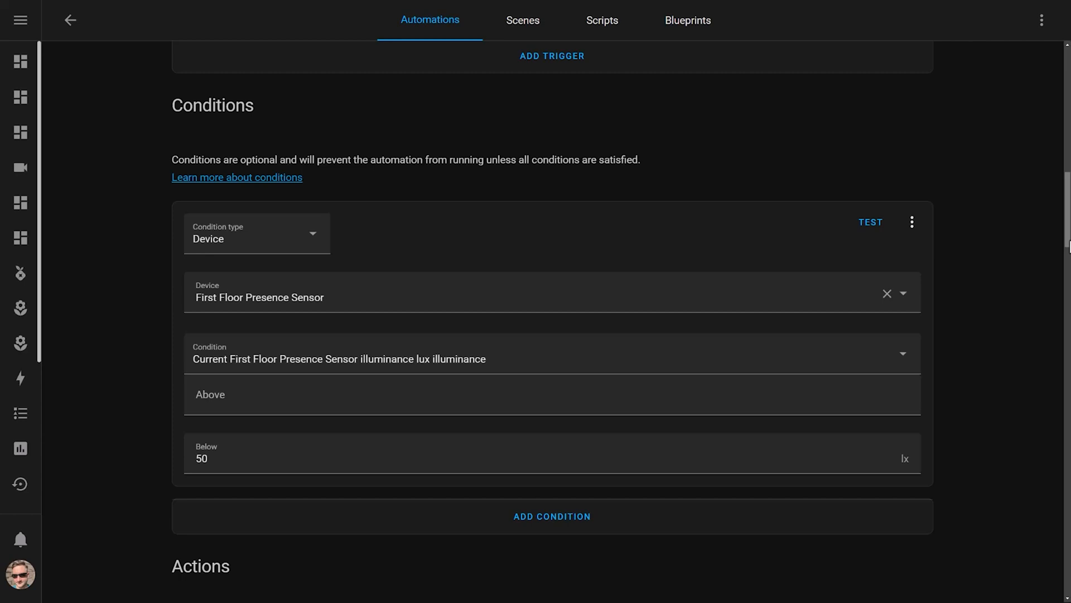
scroll("down", 3)
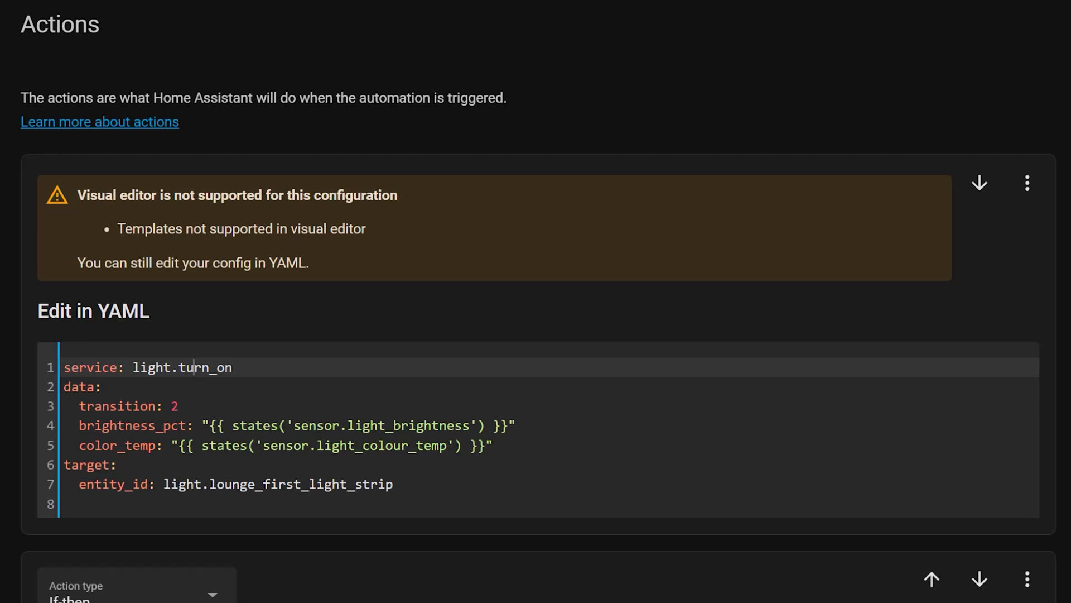
left_click(1041, 20)
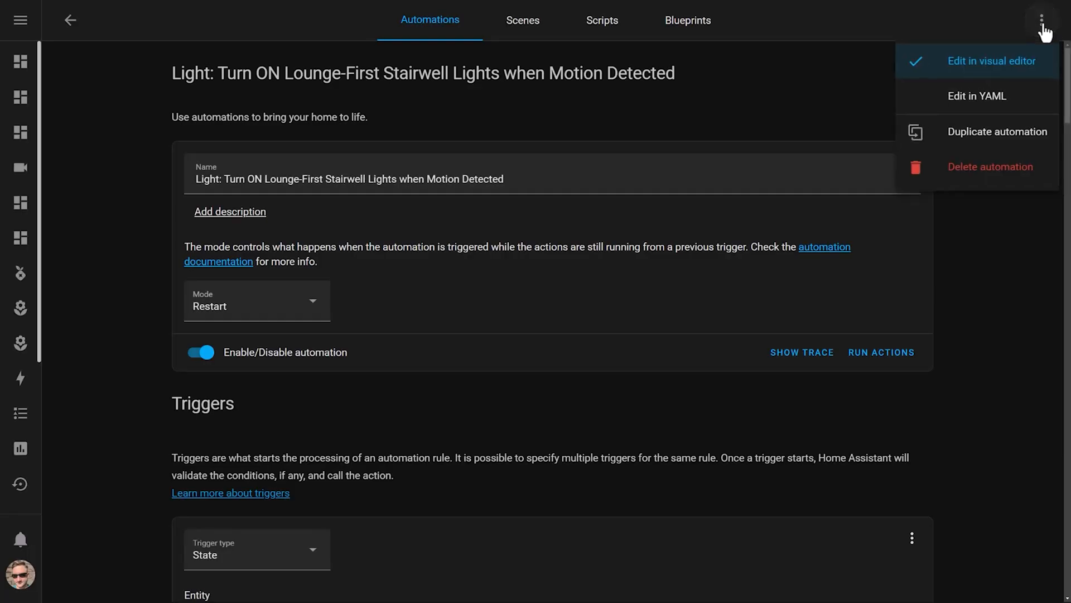
left_click(976, 96)
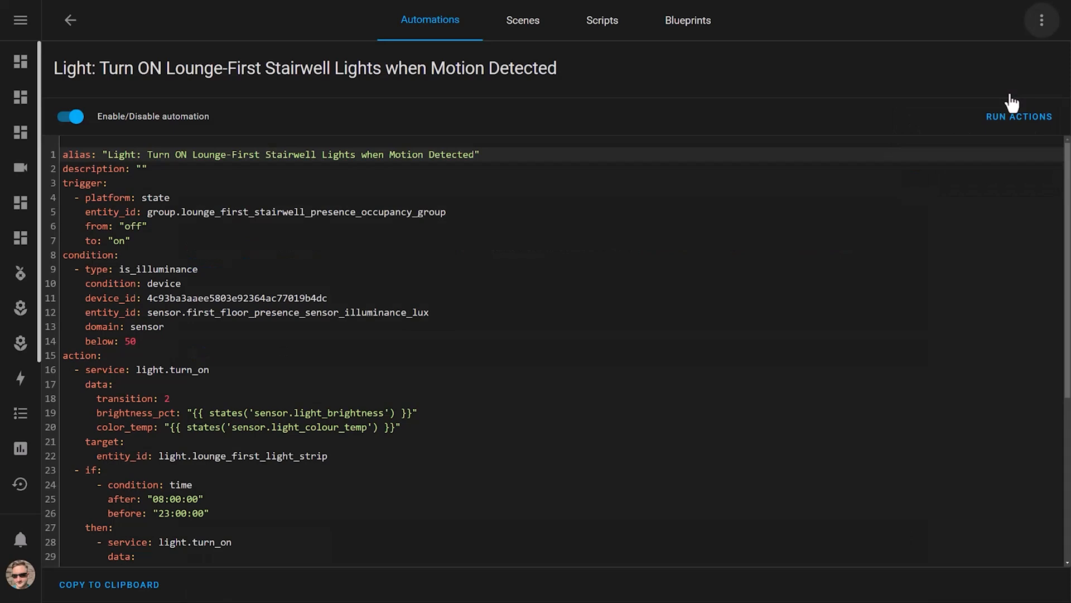
left_click(328, 455)
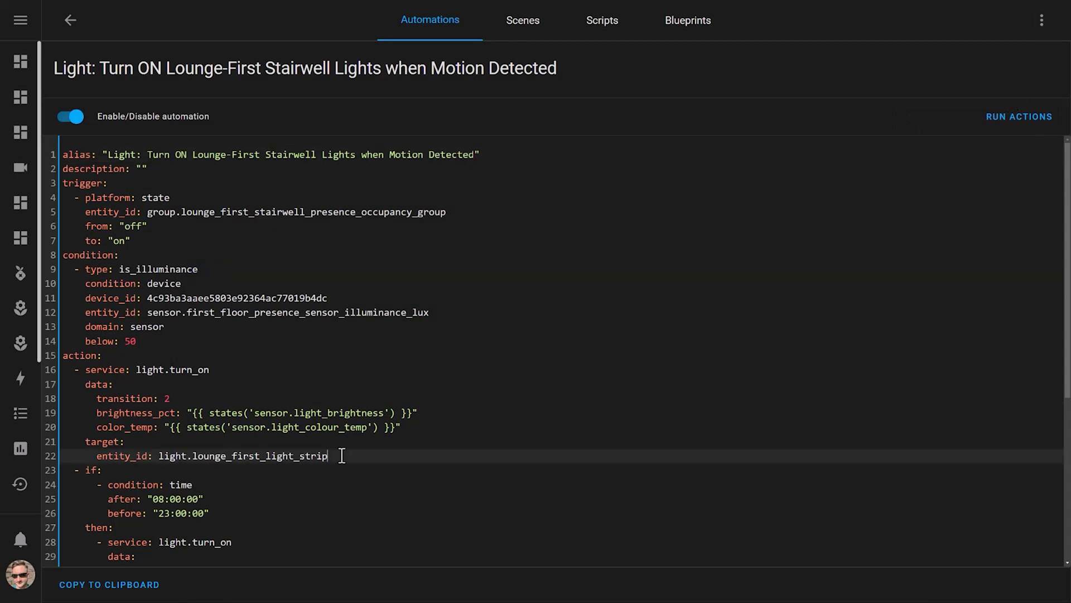
scroll("down", 3)
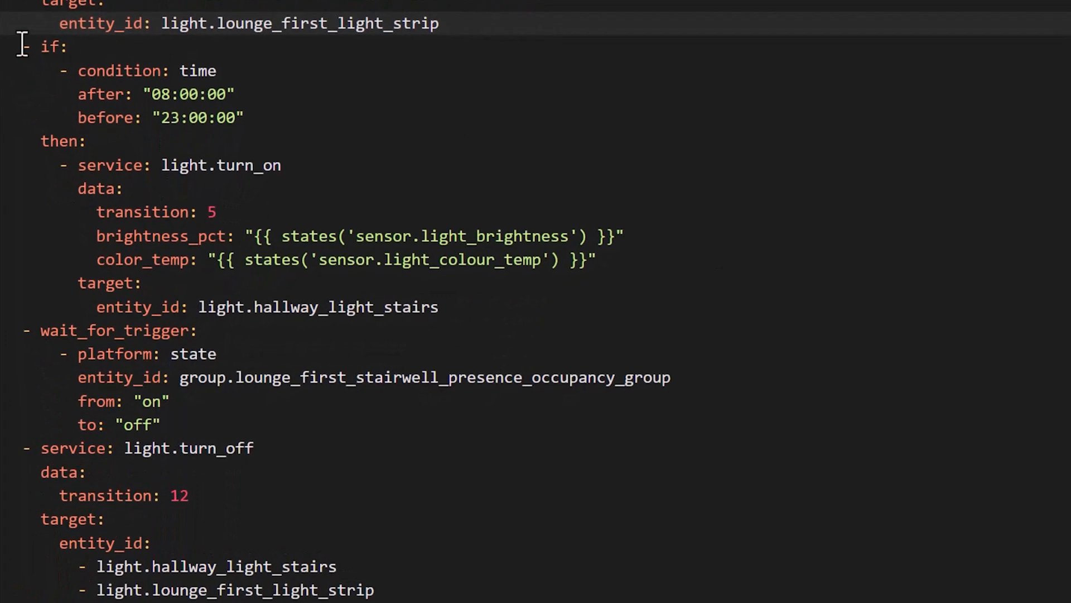
left_click_drag(41, 45, 253, 117)
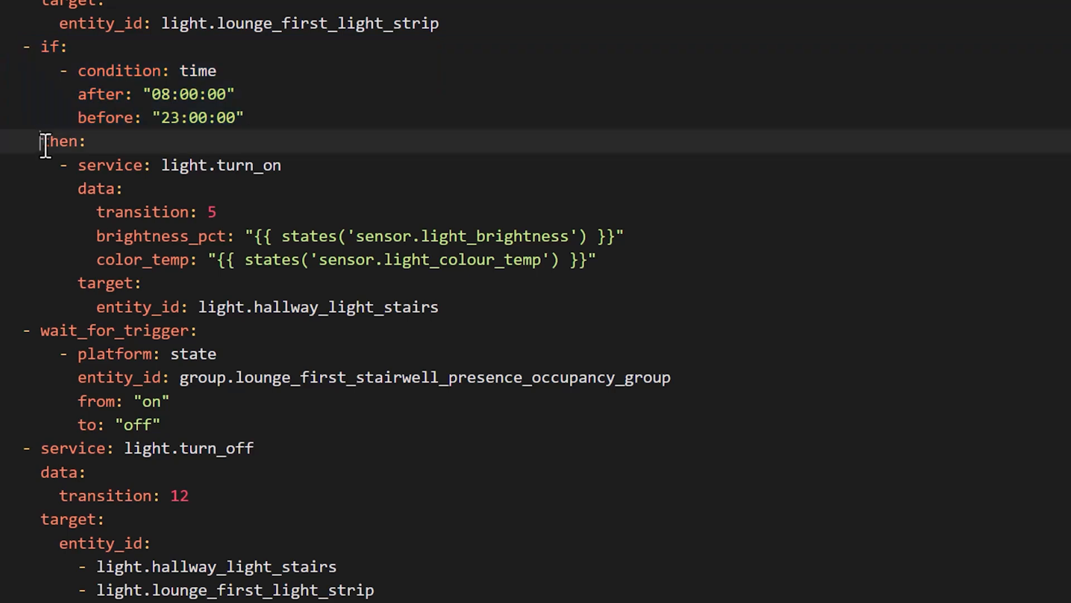
left_click_drag(41, 141, 441, 307)
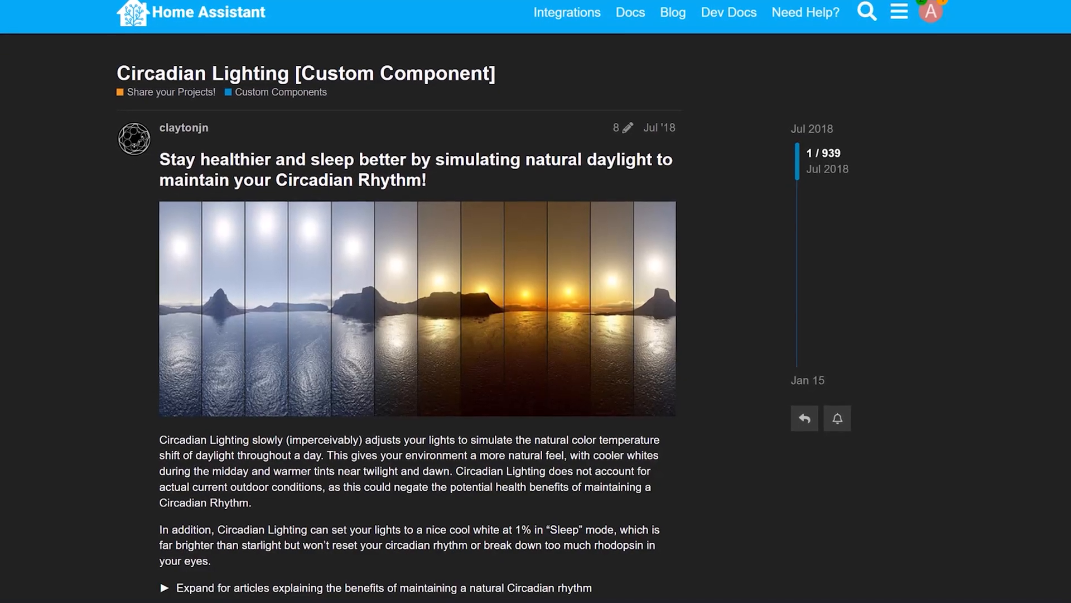
scroll("down", 3)
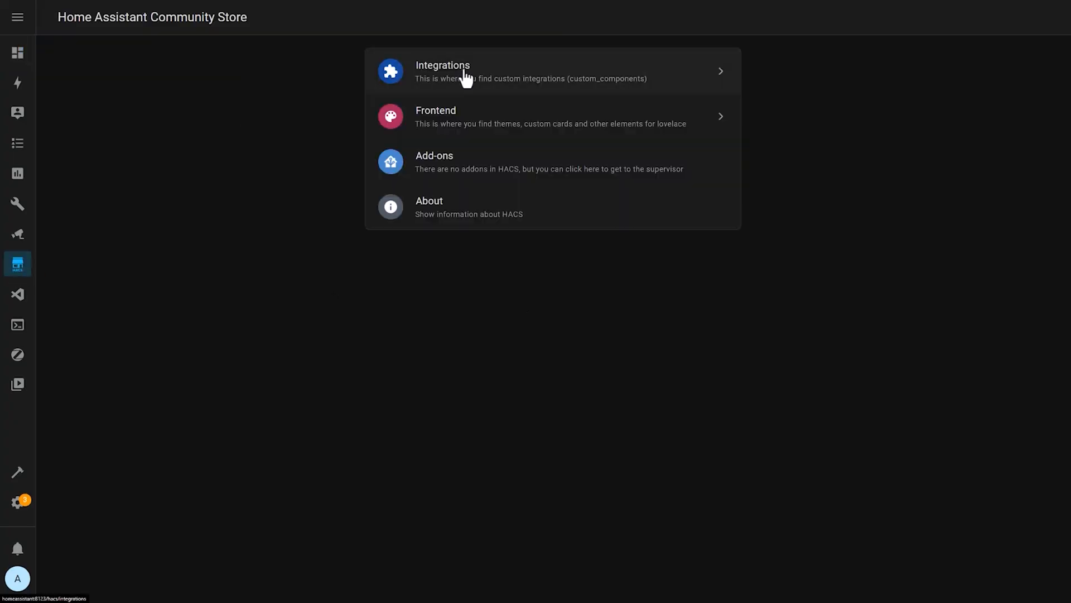
Find Circadian Lighting among HACS integration repositories and confirm its download.
left_click(443, 70)
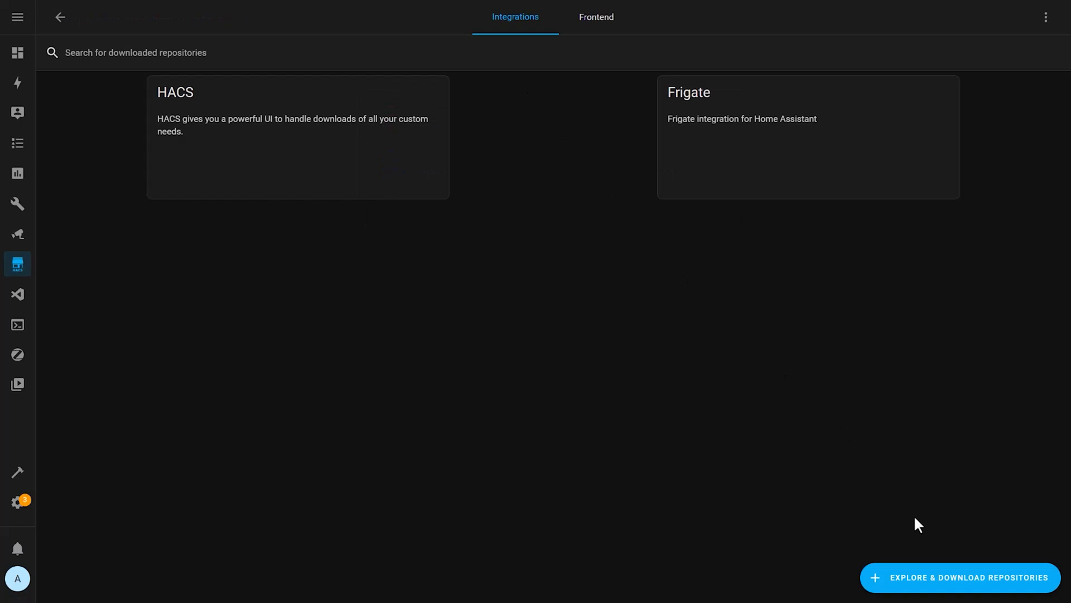
left_click(958, 578)
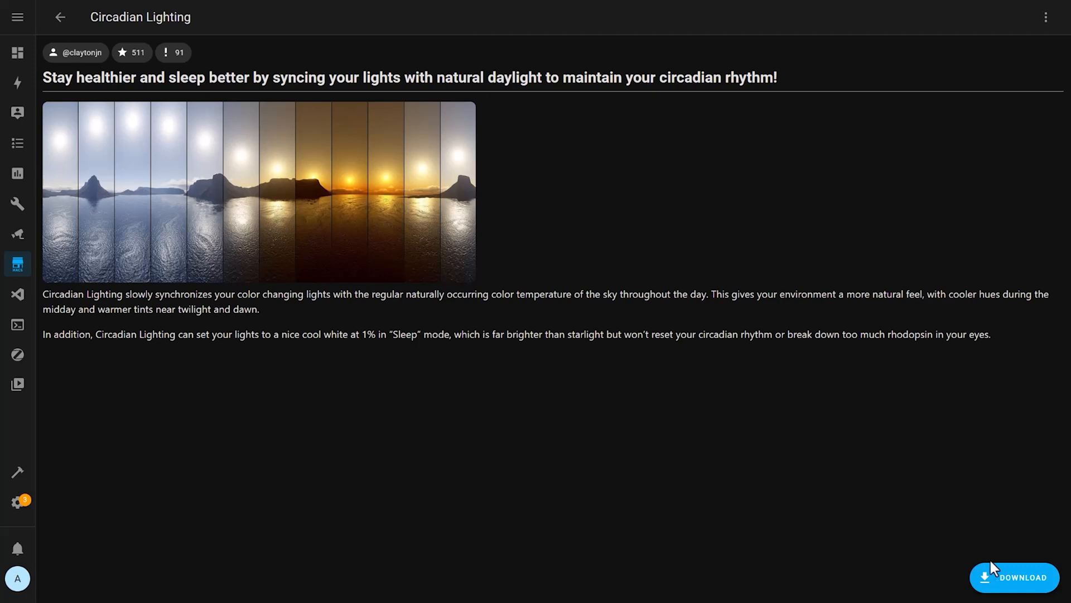
left_click(1014, 578)
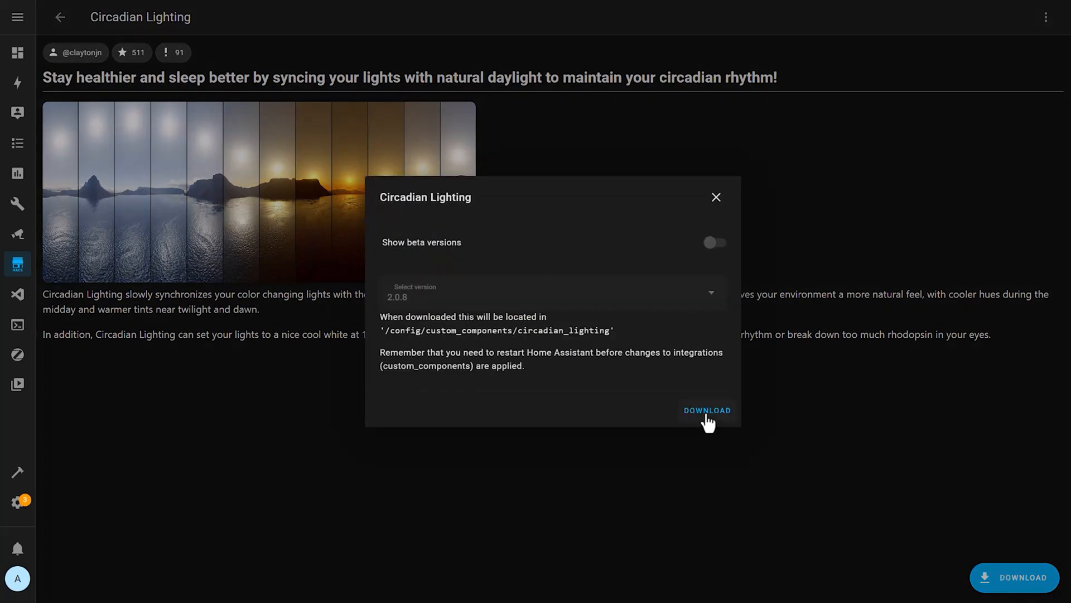
left_click(707, 410)
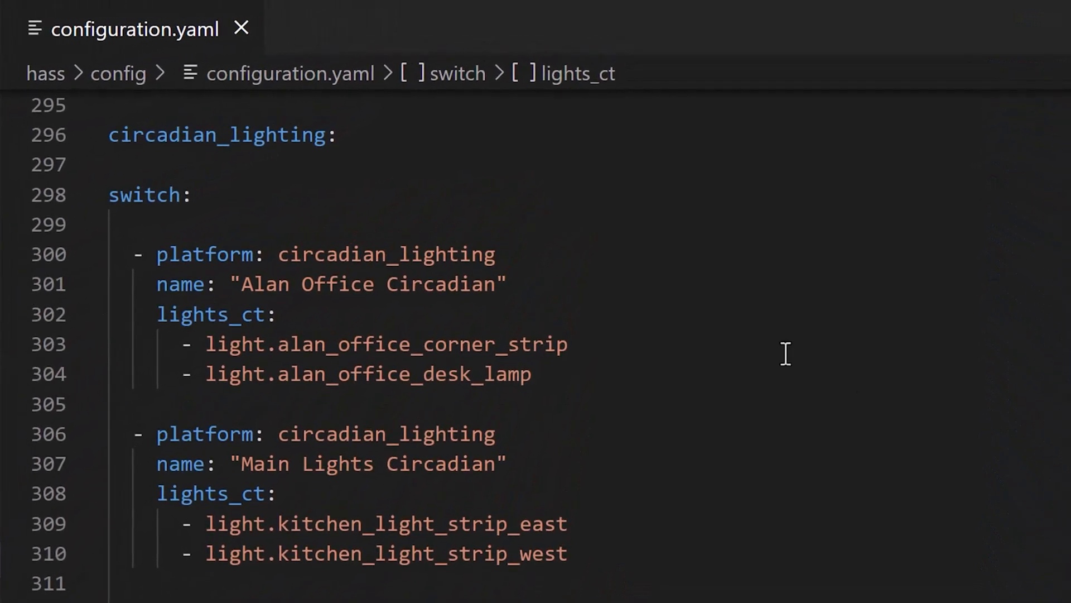
double_click(217, 134)
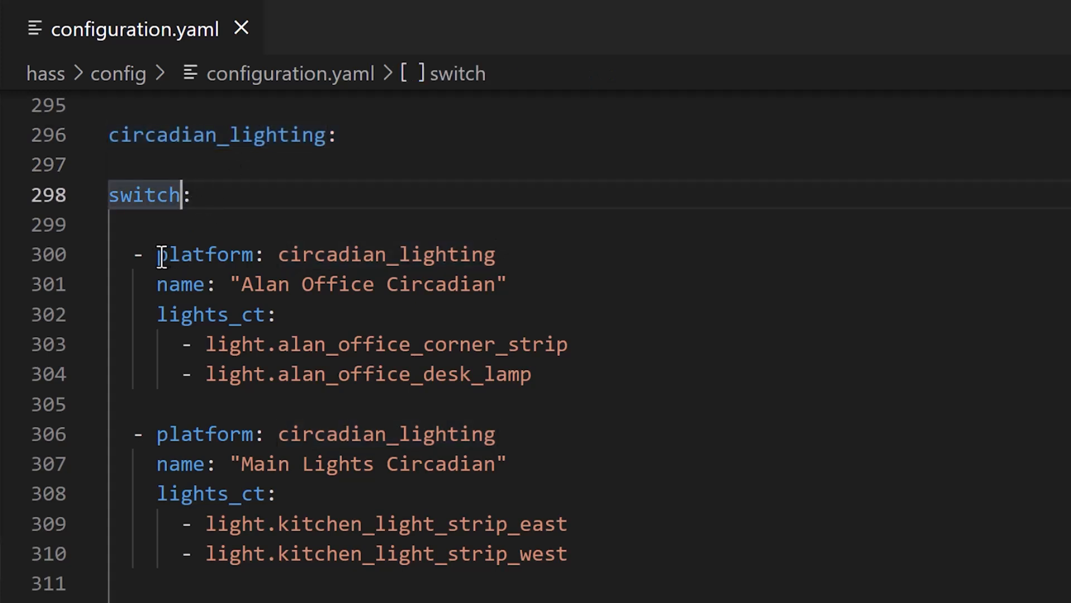
left_click(204, 255)
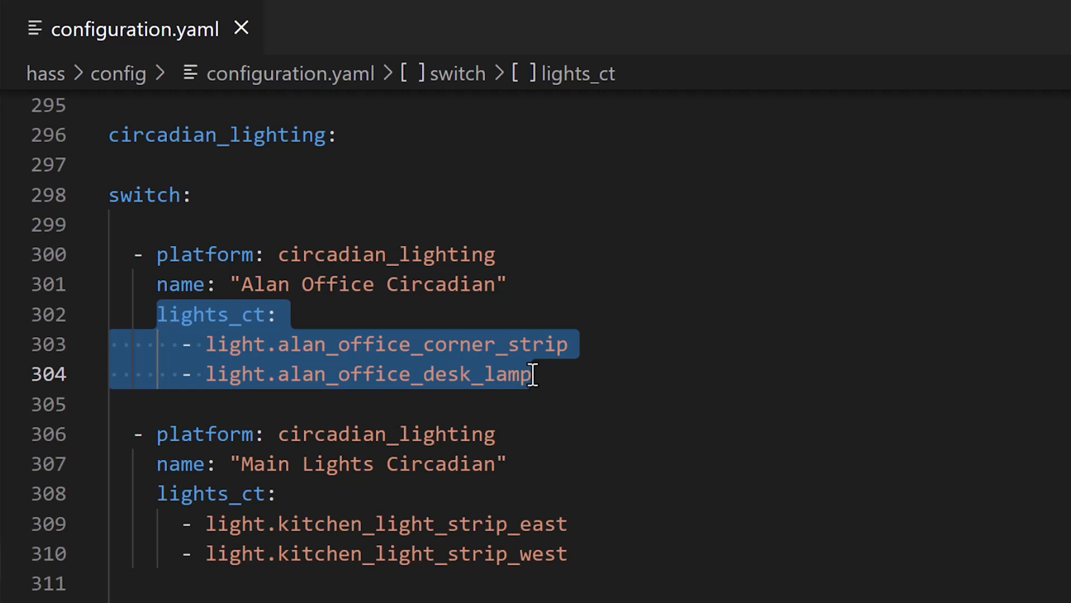
left_click(203, 4)
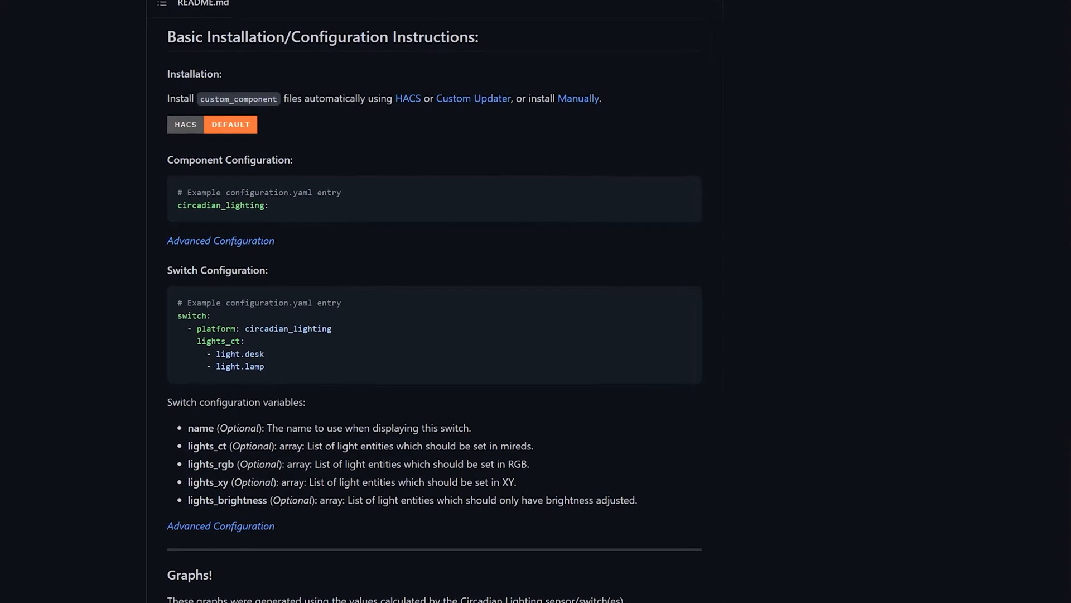
Scroll the README to Switch Configuration and open the Advanced Configuration wiki page.
scroll("down", 3)
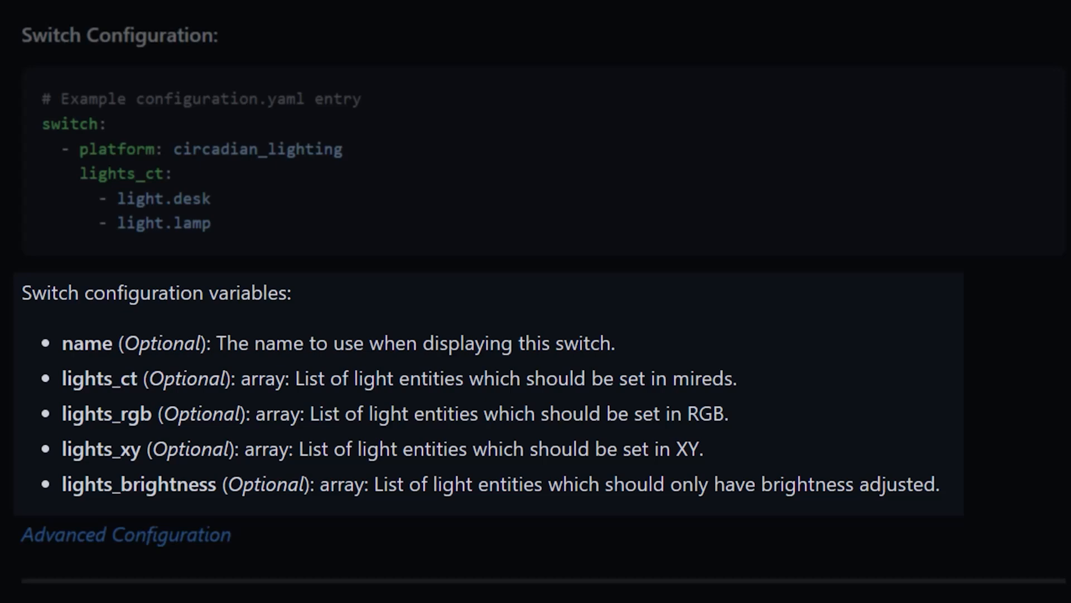
left_click(126, 534)
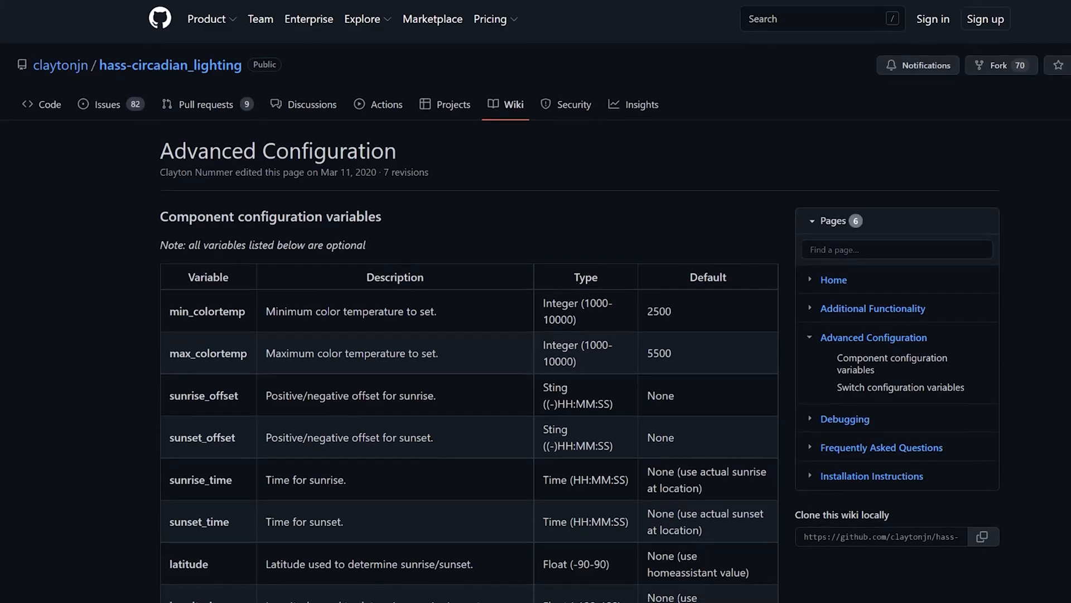
scroll("down", 3)
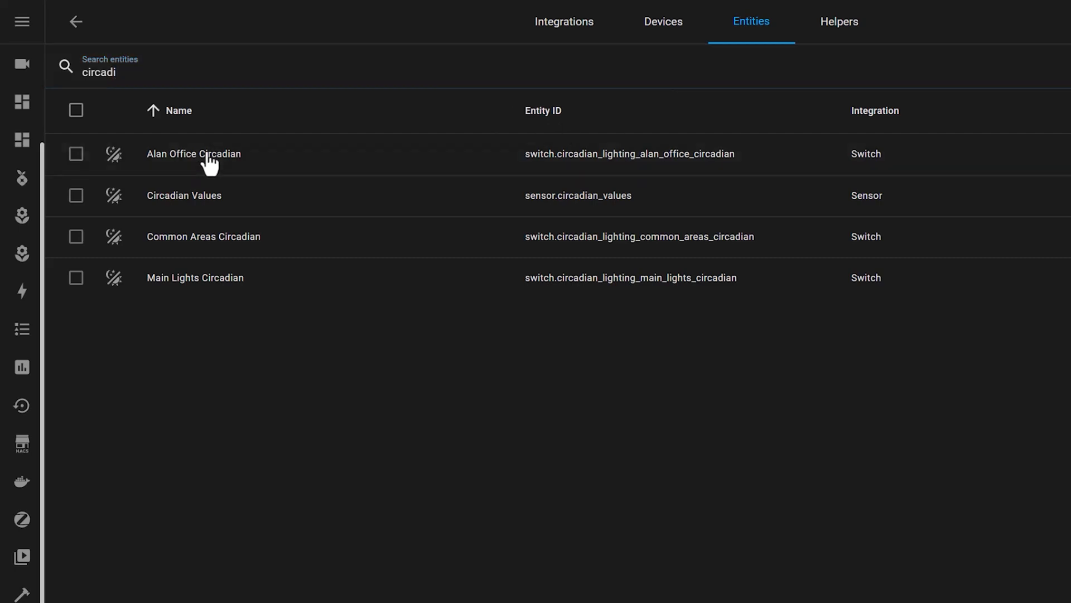
Open the office Circadian switch from the entity list and toggle it off.
left_click(193, 152)
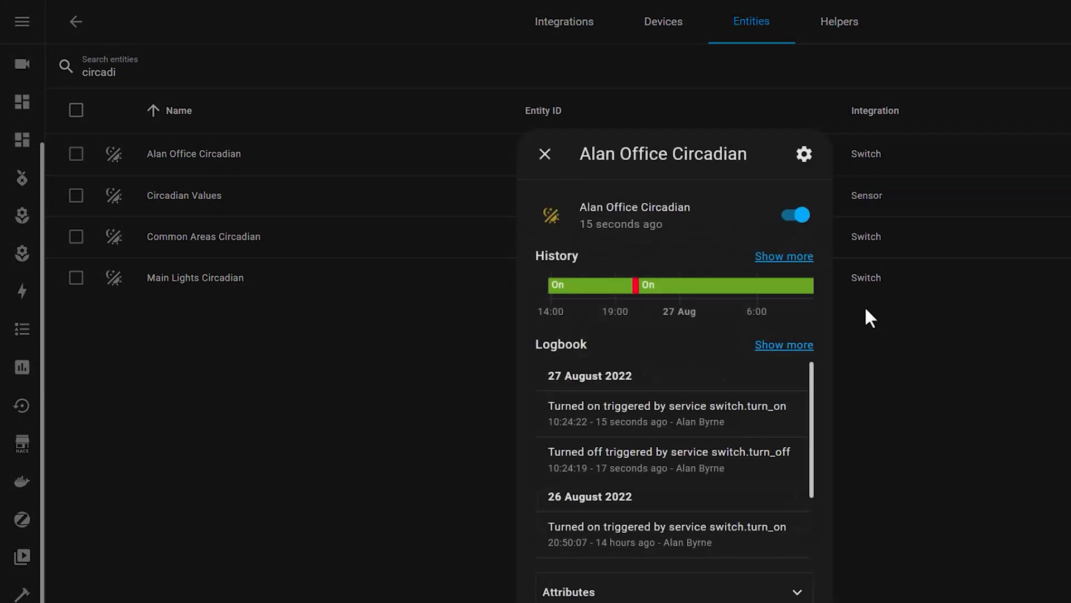
left_click(794, 214)
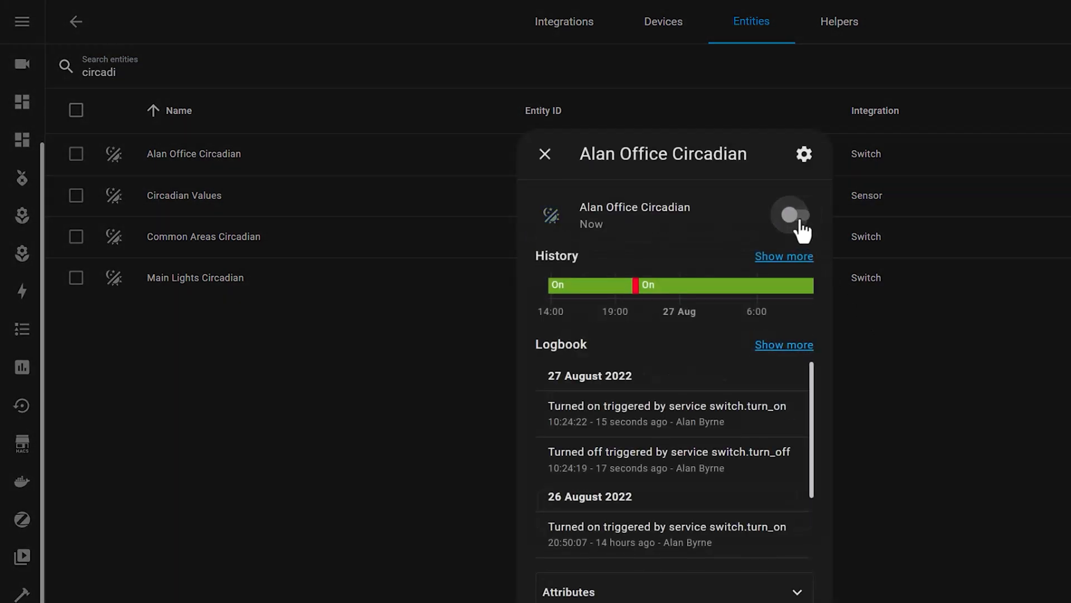
left_click(790, 214)
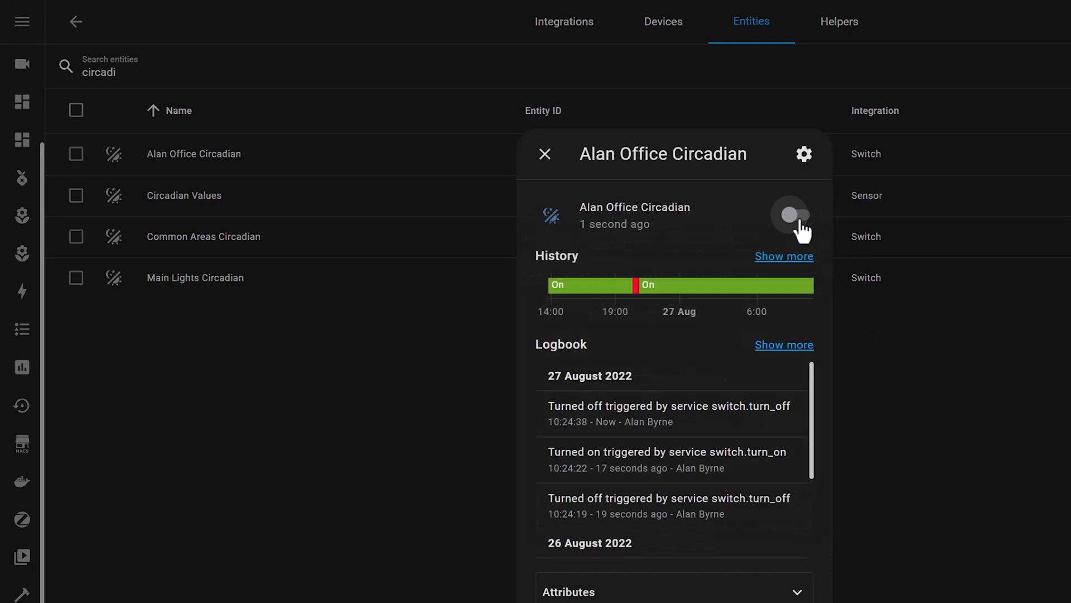
left_click(791, 214)
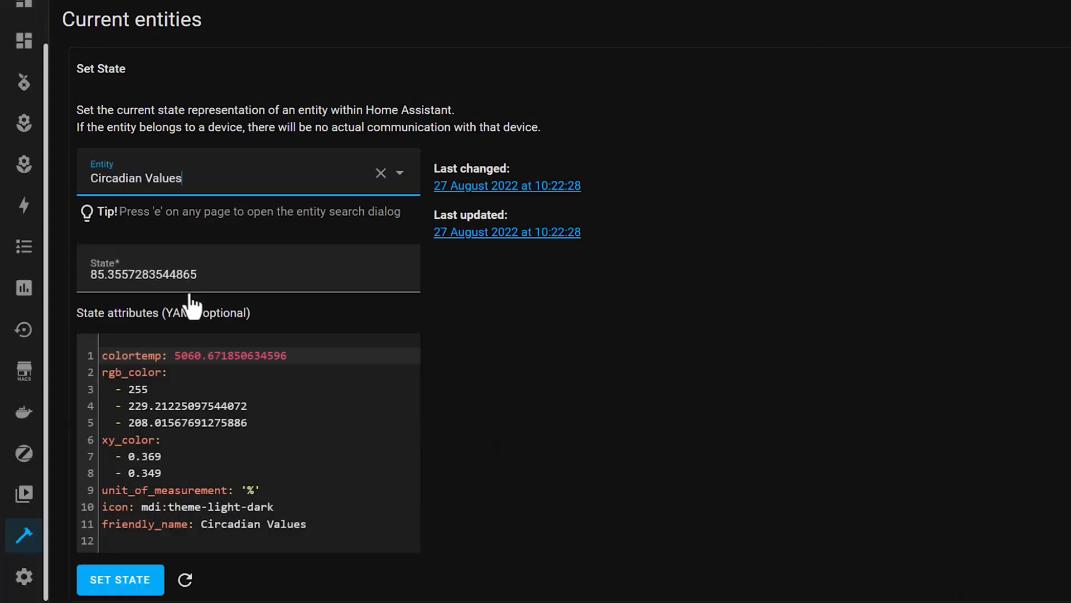
Scroll the Circadian Values state to its colortemp, RGB and XY attributes.
scroll("down", 3)
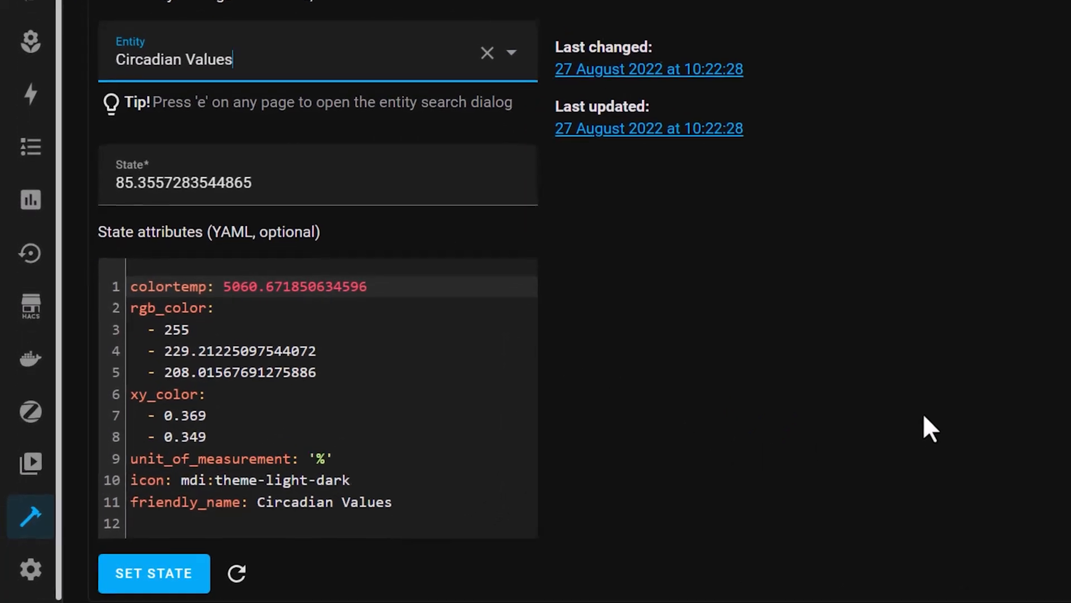